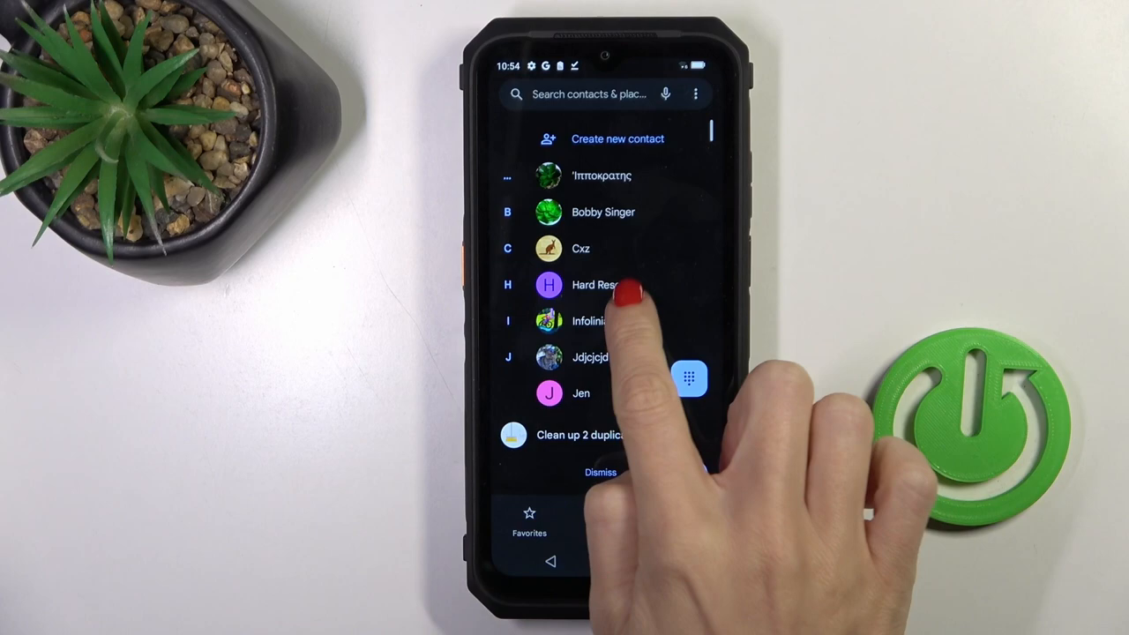
- Bring up the Hard Reset contact in its edit screen with name and phone fields
click(598, 284)
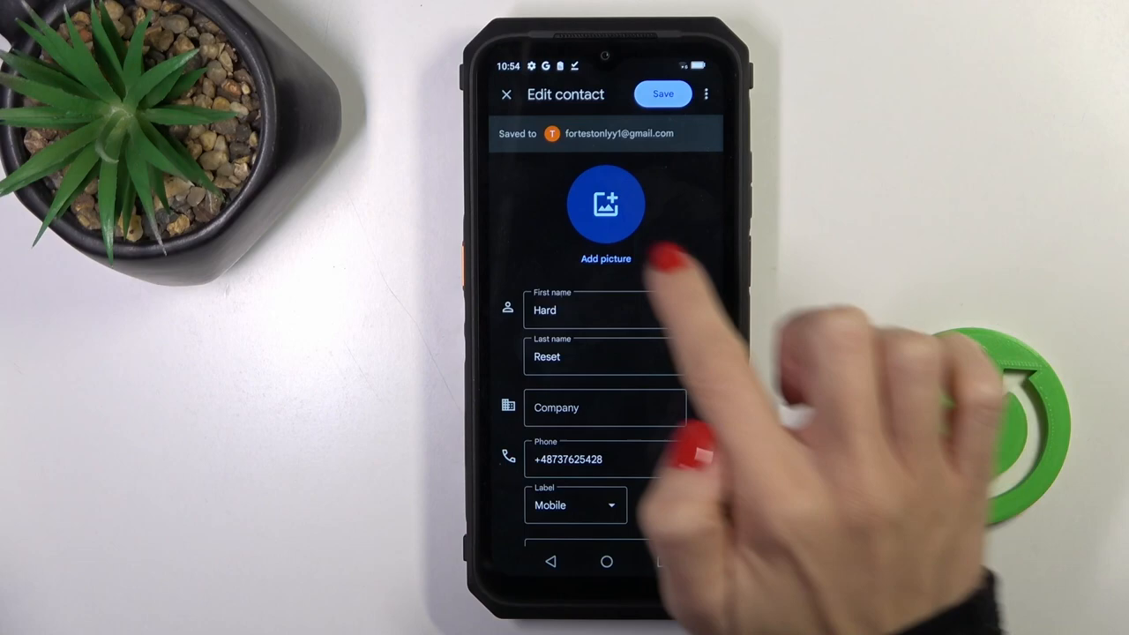
- Choose the black-and-white portrait under Today from Gallery as Hard Reset's photo
click(607, 205)
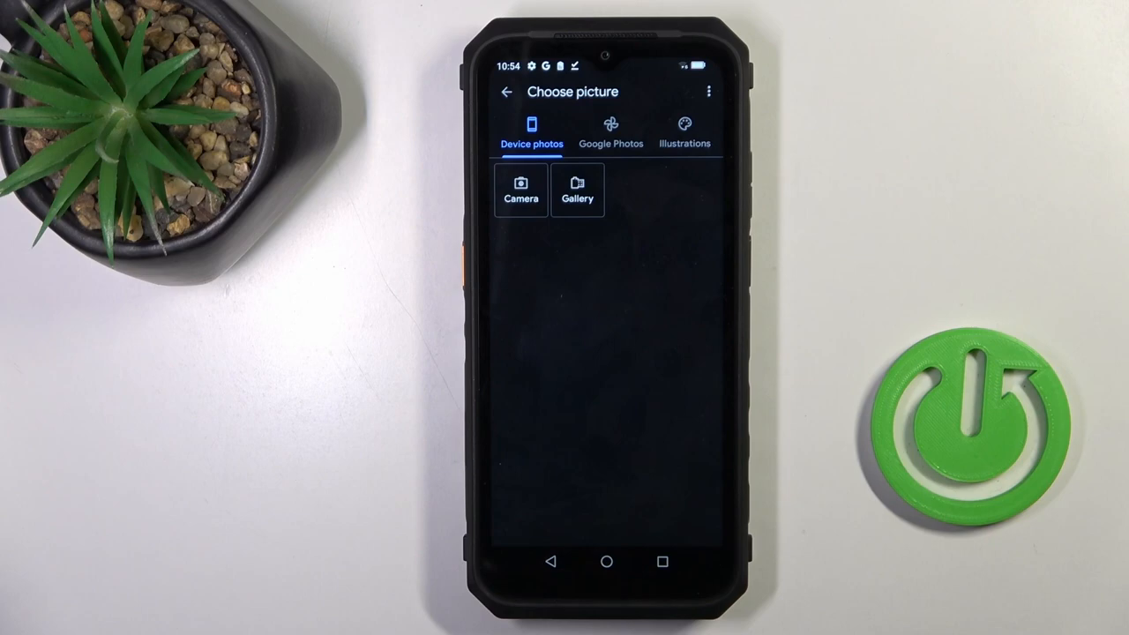
click(579, 190)
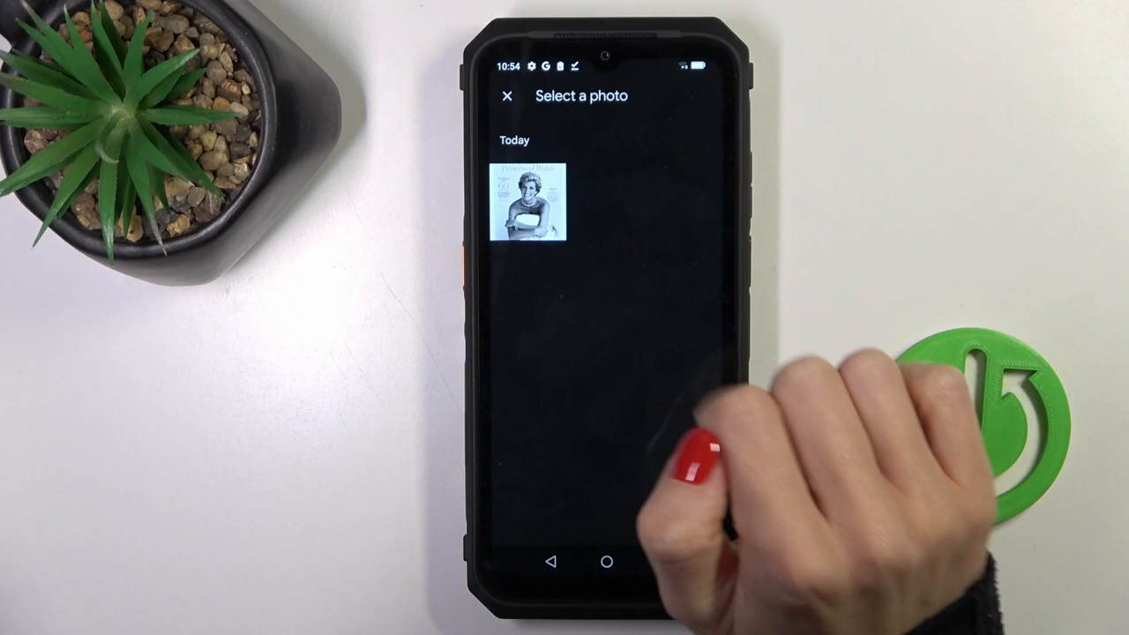
click(527, 208)
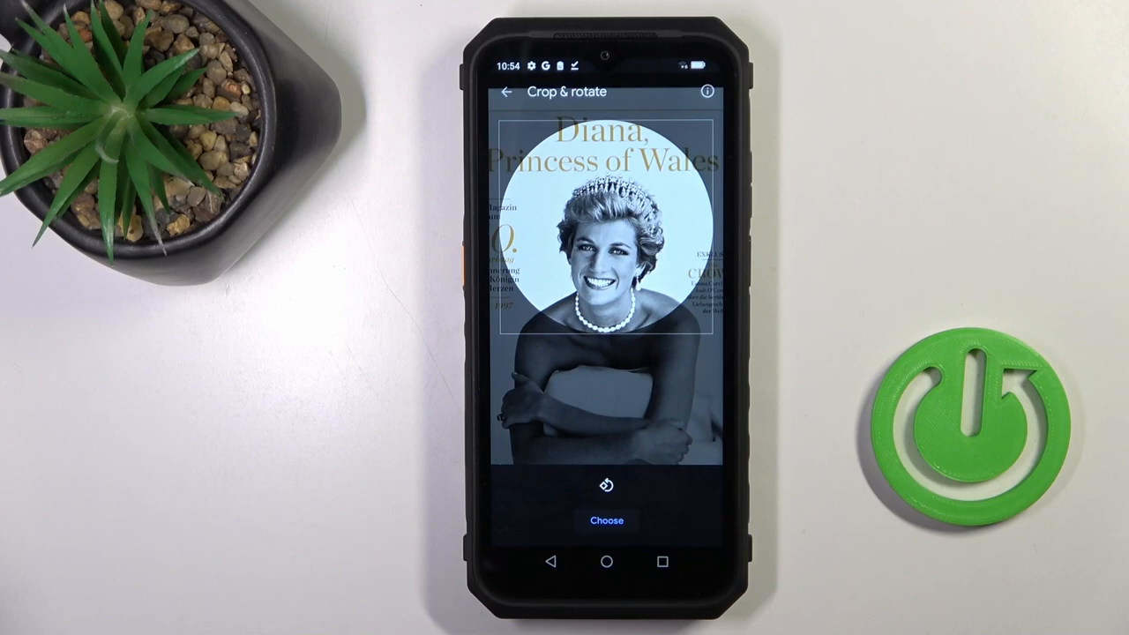